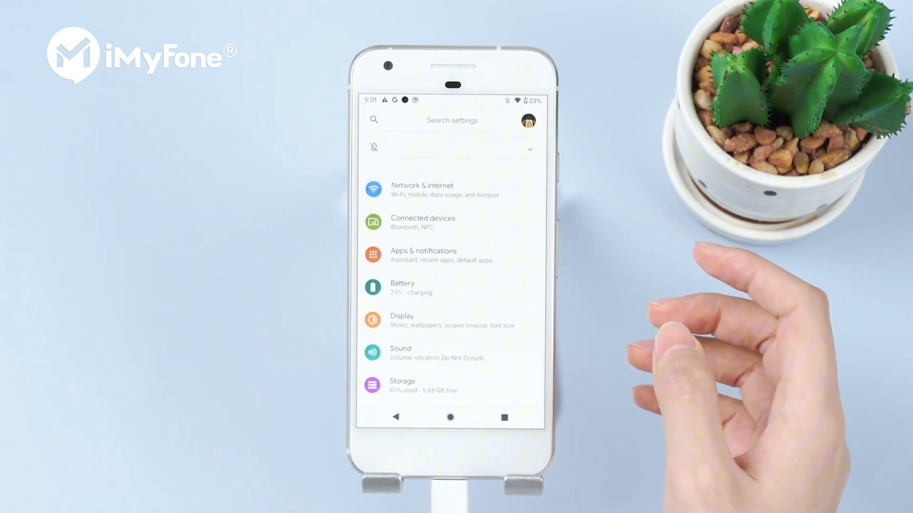
- Reach WhatsApp's app details page via Apps & notifications in Android Settings
left_click(424, 255)
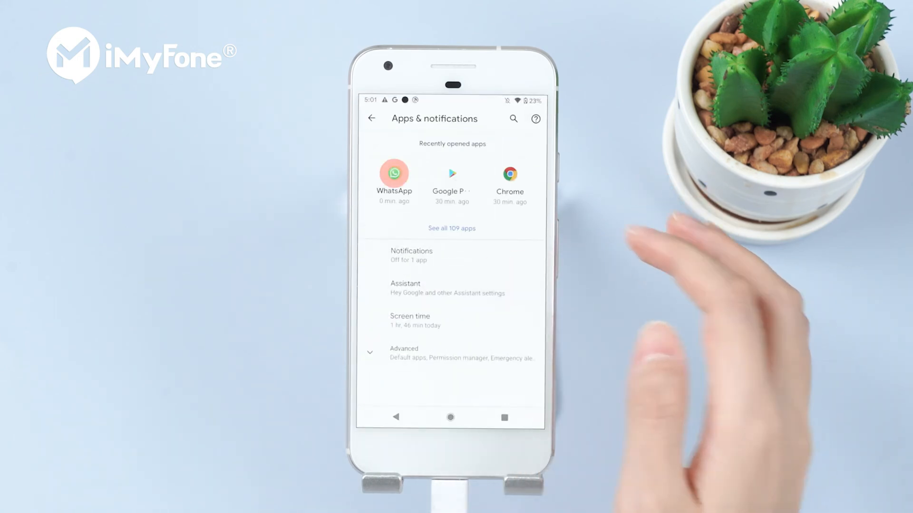
left_click(394, 174)
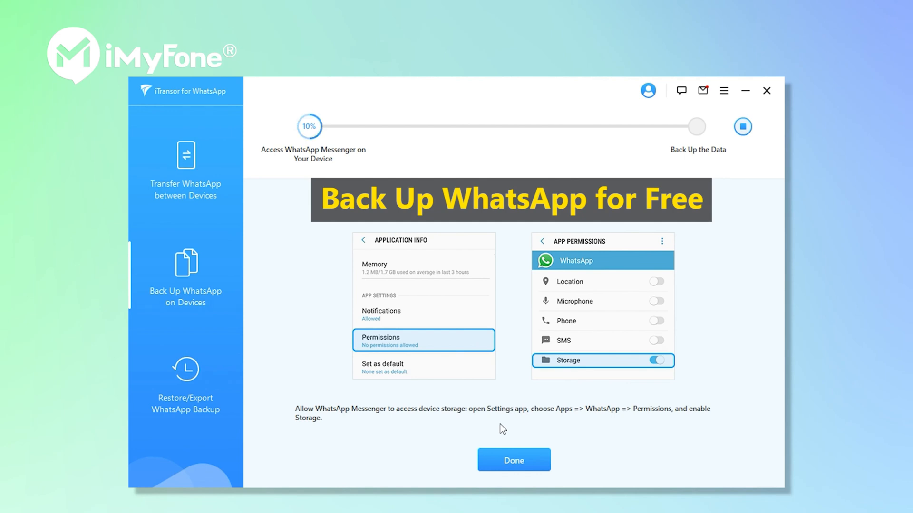
- Confirm with Done that WhatsApp's Storage permission is granted so the backup continues
left_click(512, 460)
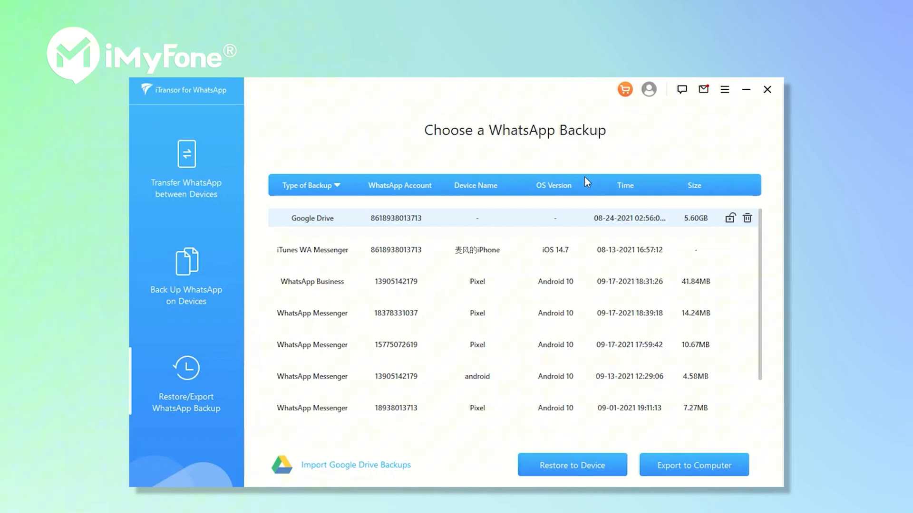
mouse_move(406, 238)
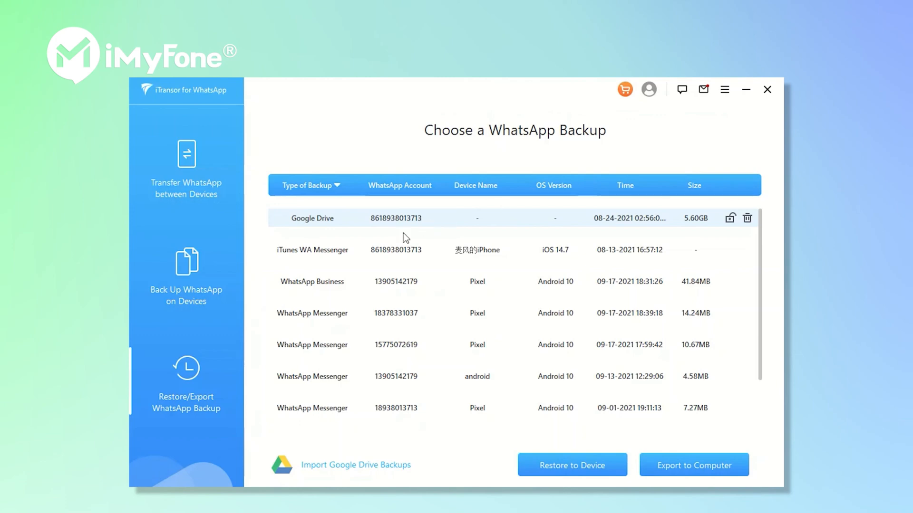
mouse_move(680, 460)
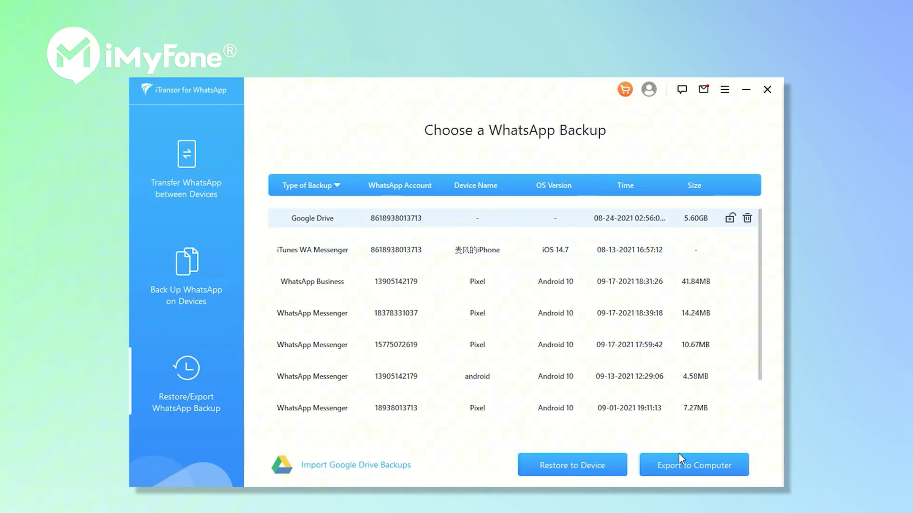
- Send the chosen Google Drive backup to Export to Computer, listing its chats and attachments
left_click(693, 465)
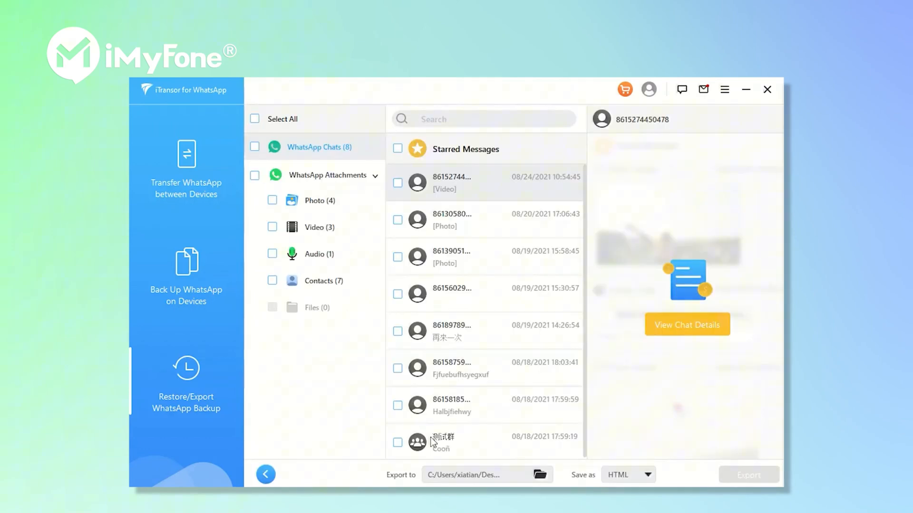
mouse_move(423, 301)
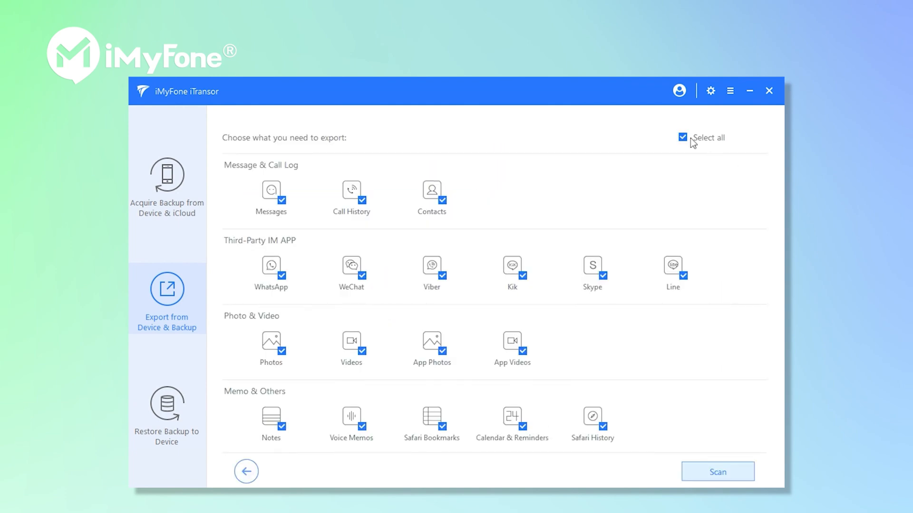
- Keep only WhatsApp ticked among data types and scan the backup for its chats
left_click(683, 137)
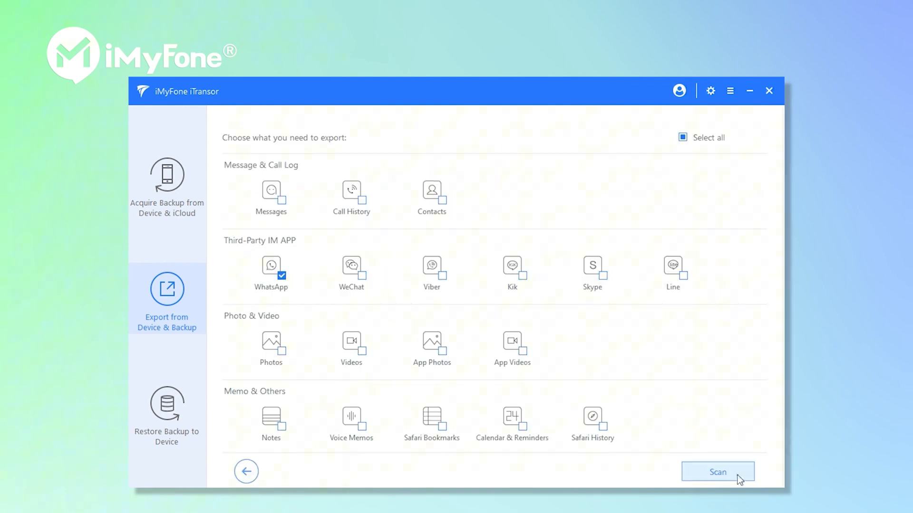
left_click(717, 471)
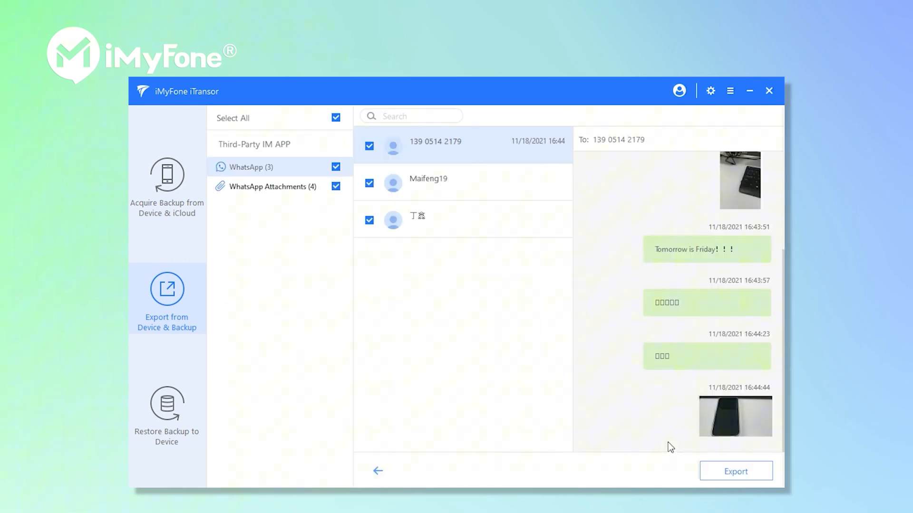
- Export all selected chats and attachments as HTML to the Documents folder
left_click(336, 118)
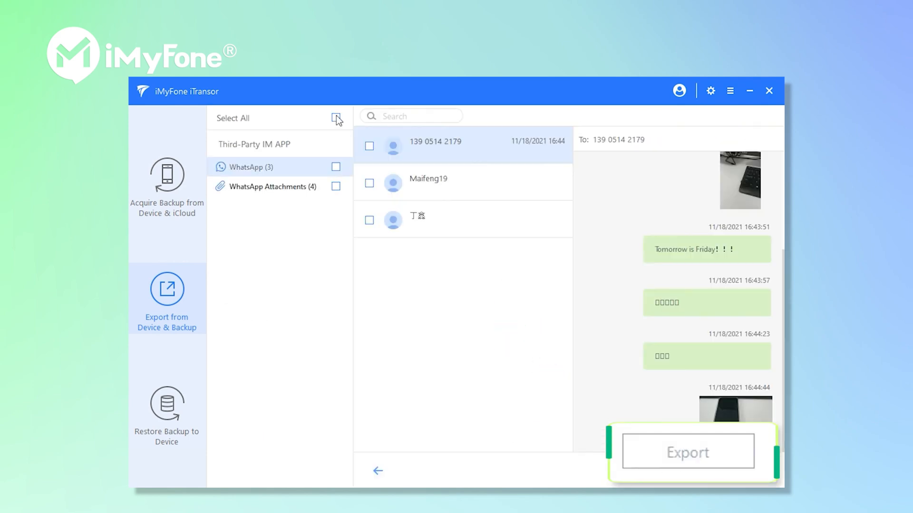
left_click(687, 451)
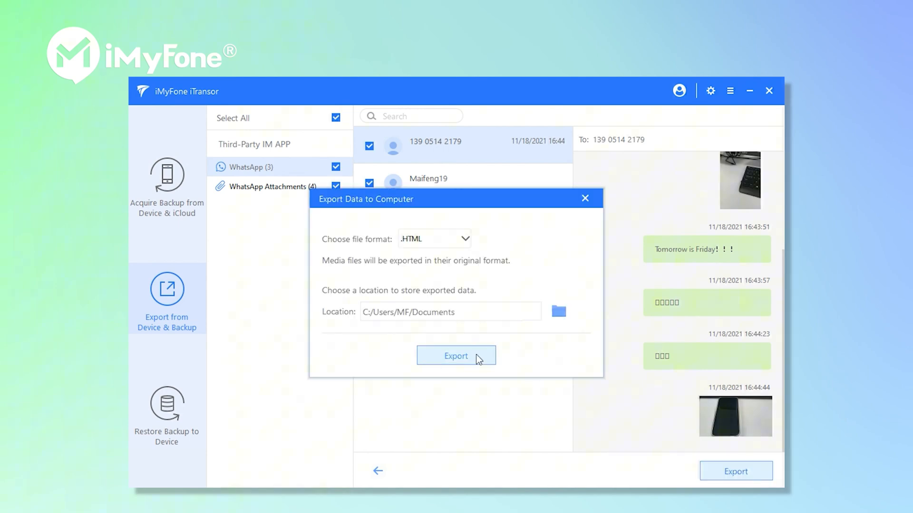
left_click(455, 356)
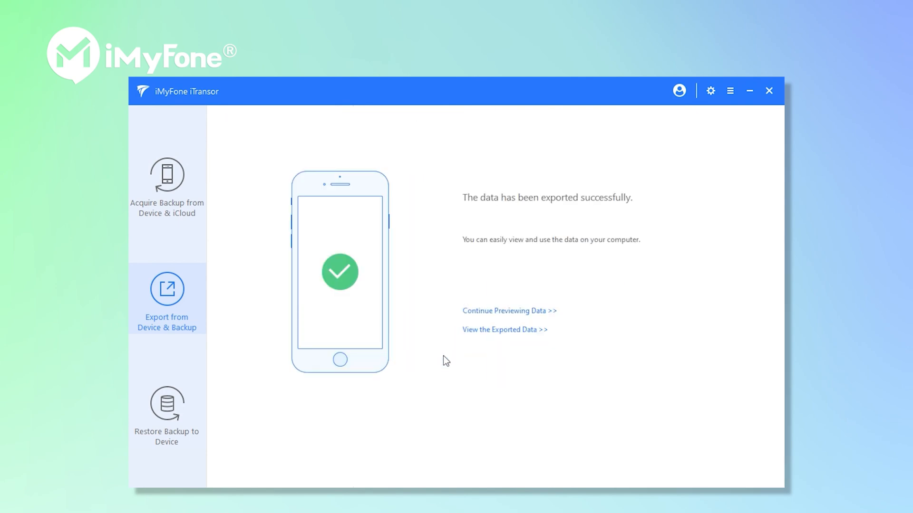